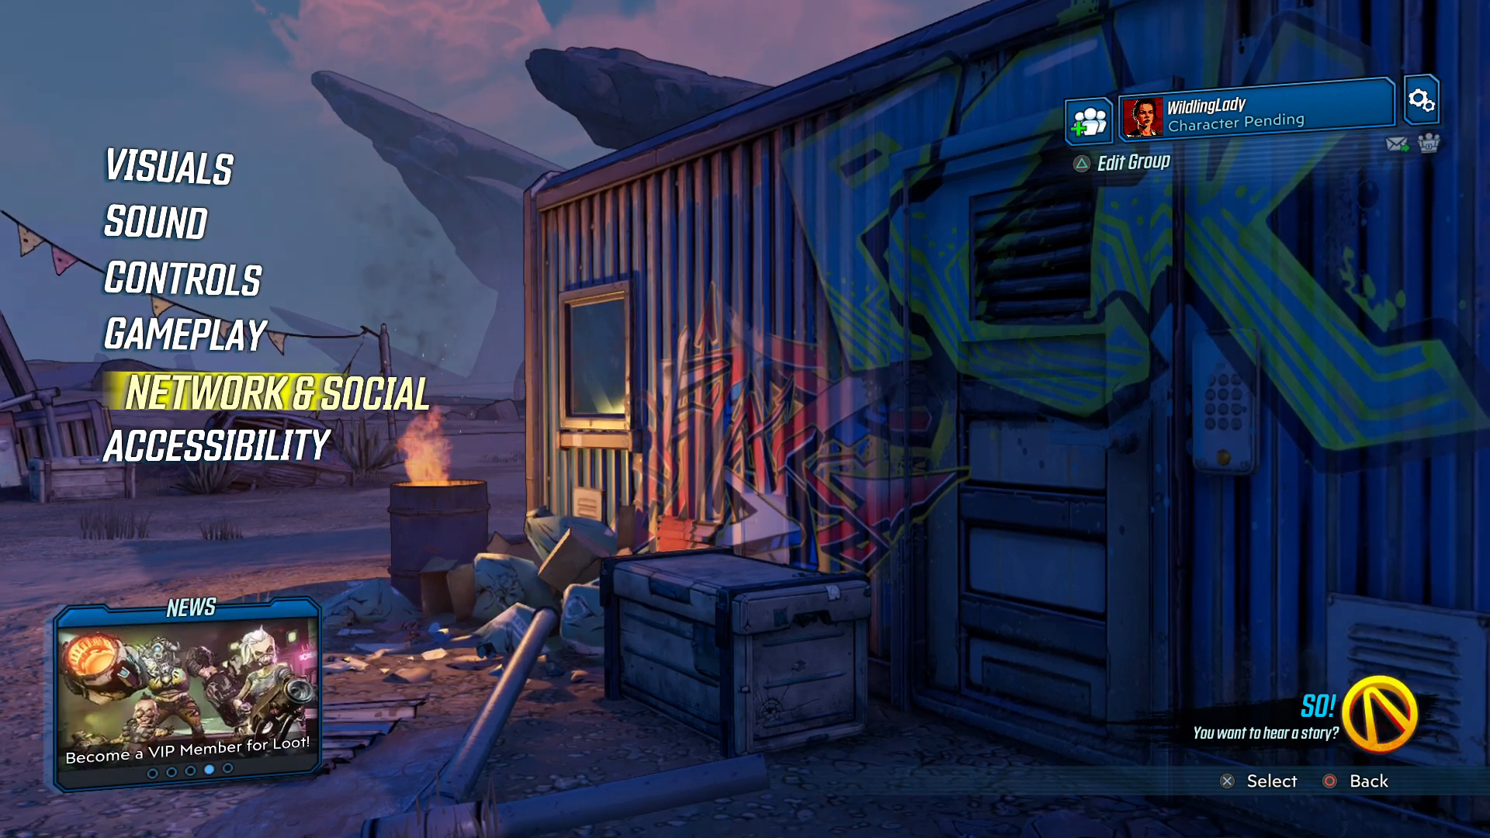
- Open the NETWORK & SOCIAL panel from the Options menu
left_click(267, 395)
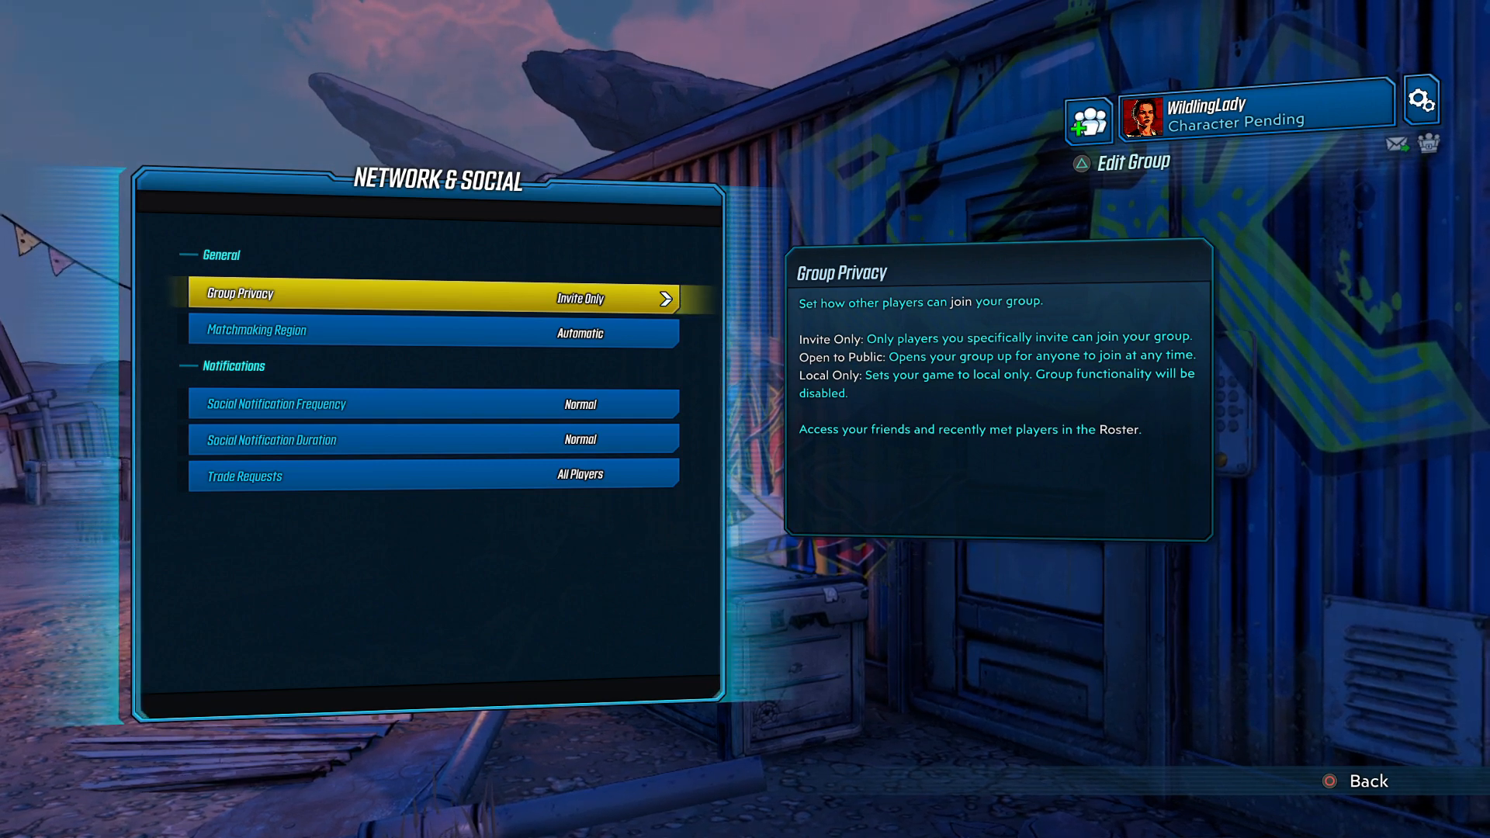
left_click(669, 297)
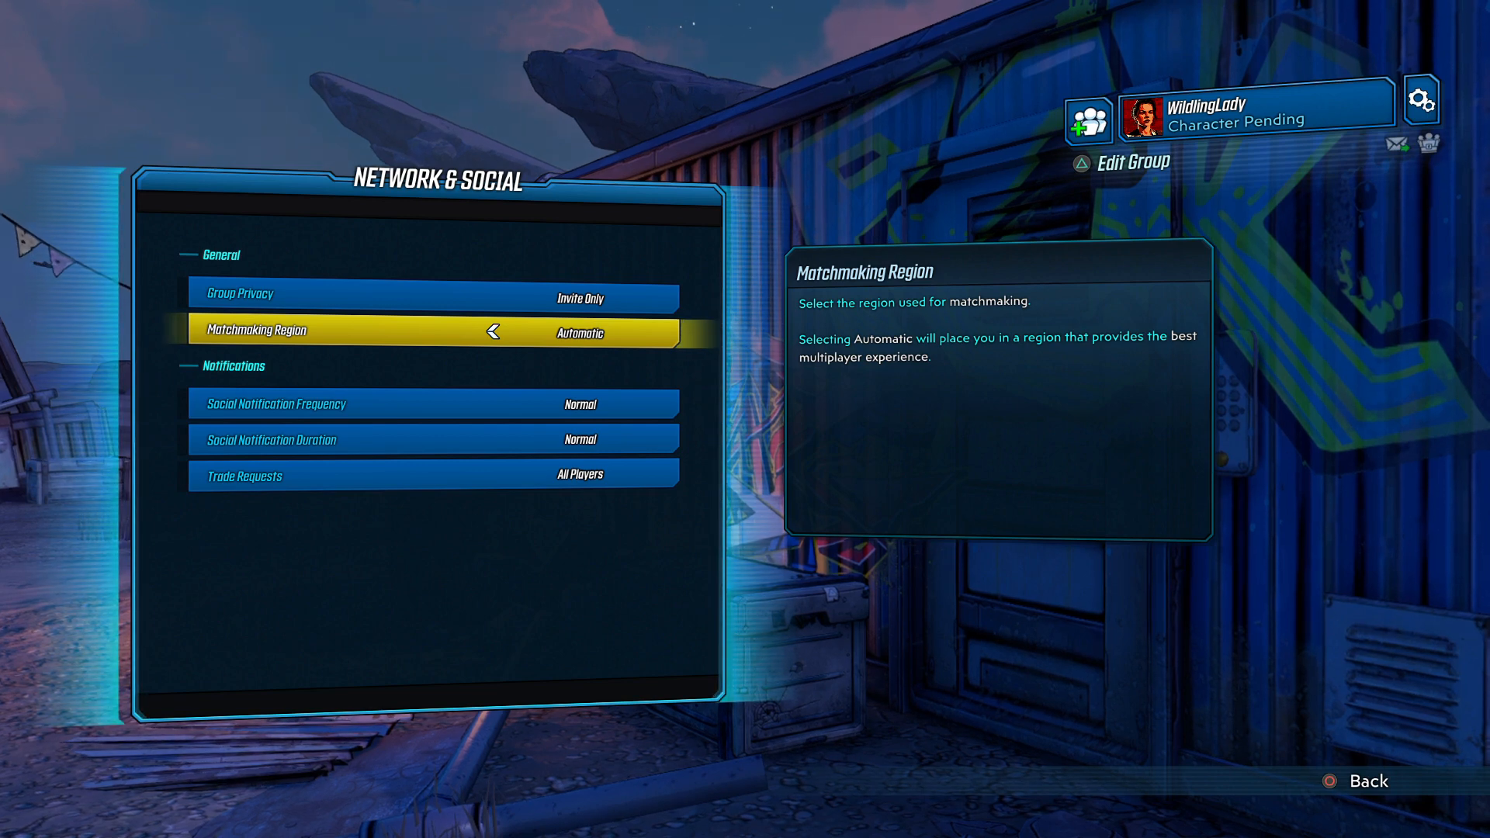
left_click(666, 333)
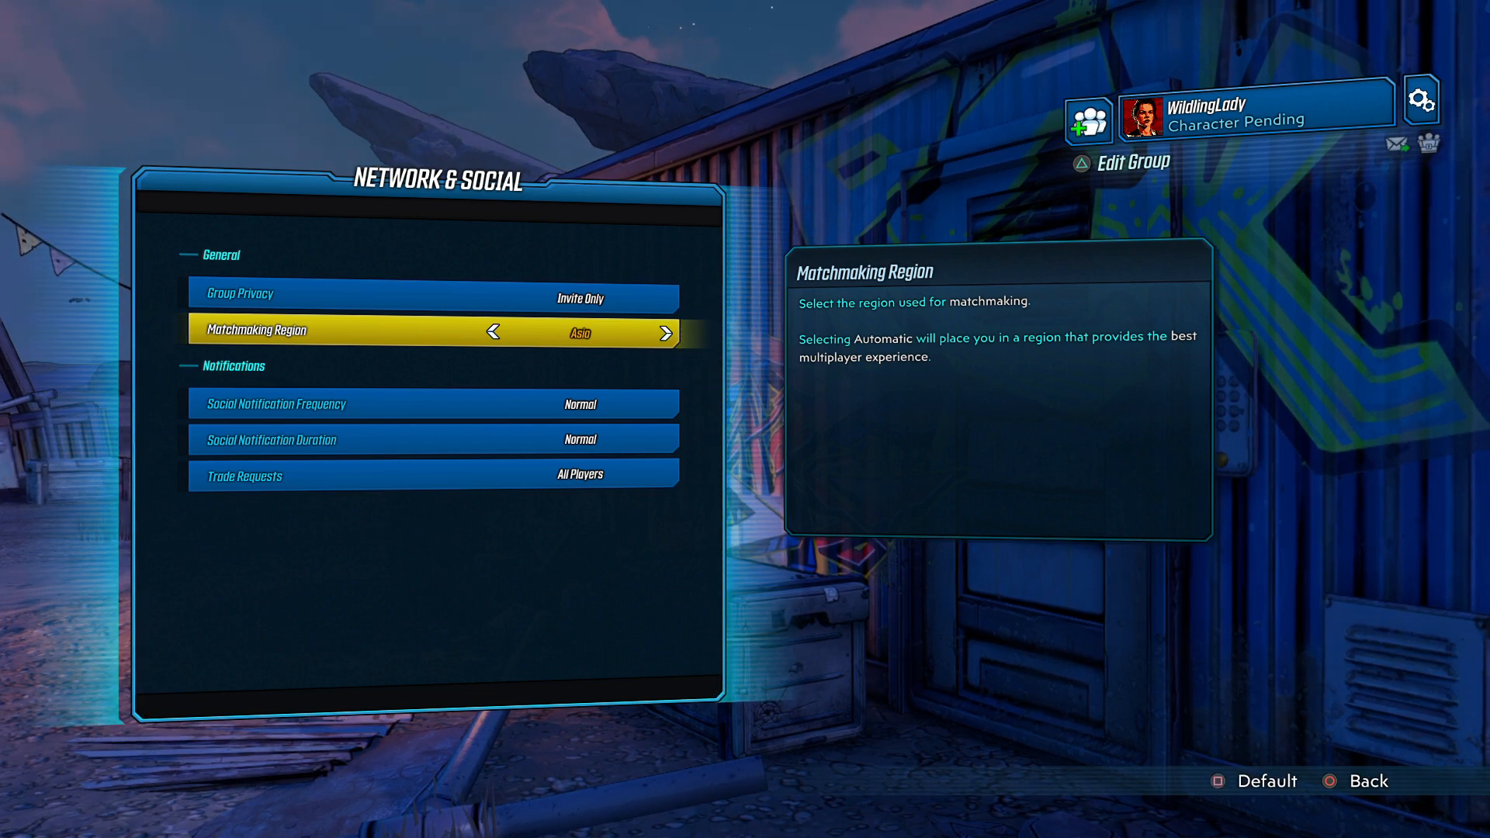
left_click(490, 333)
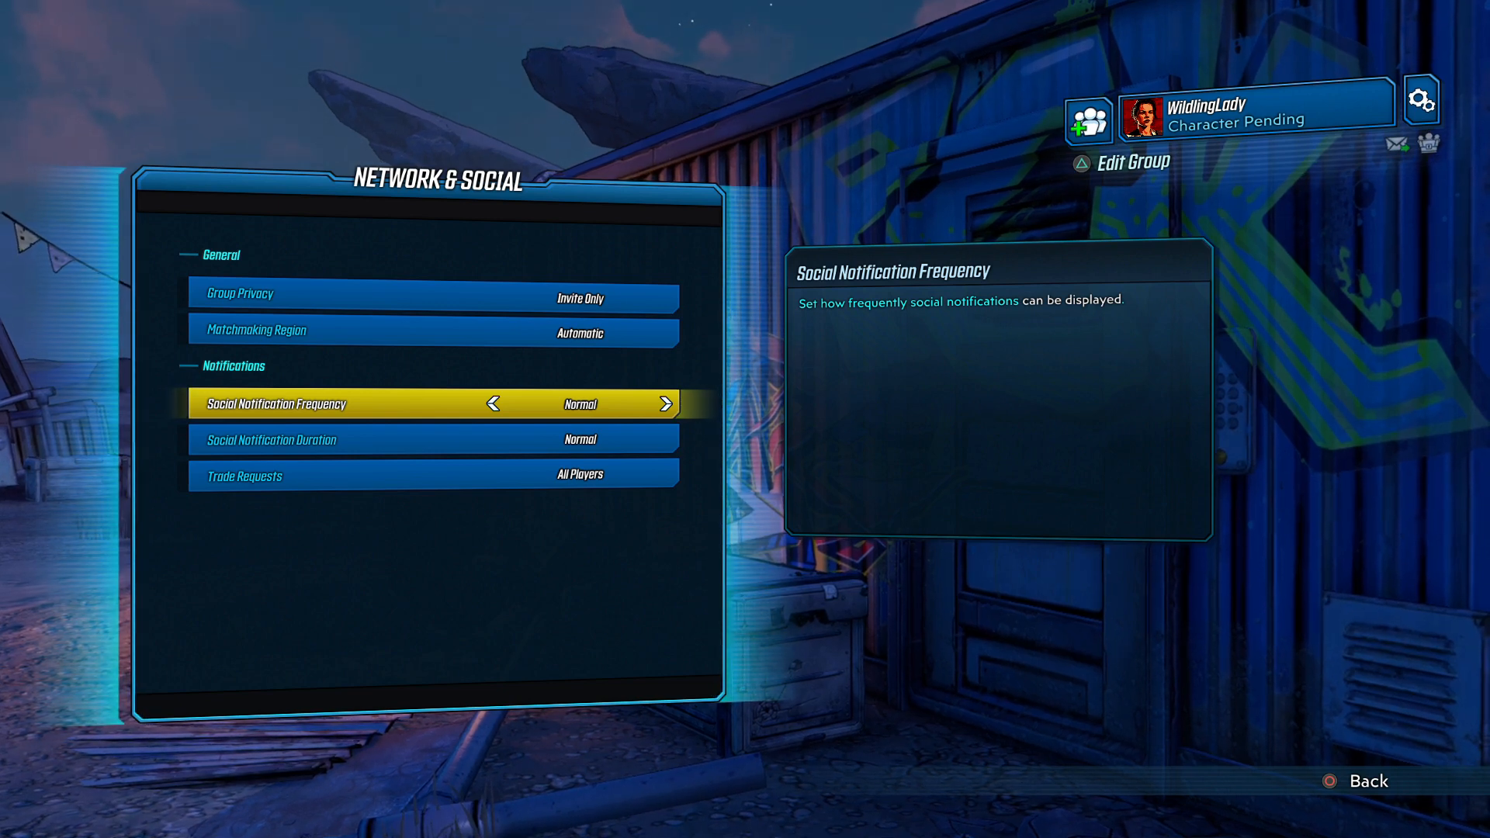
- Cycle Social Notification Frequency through High and Very High, ending on Low
left_click(665, 404)
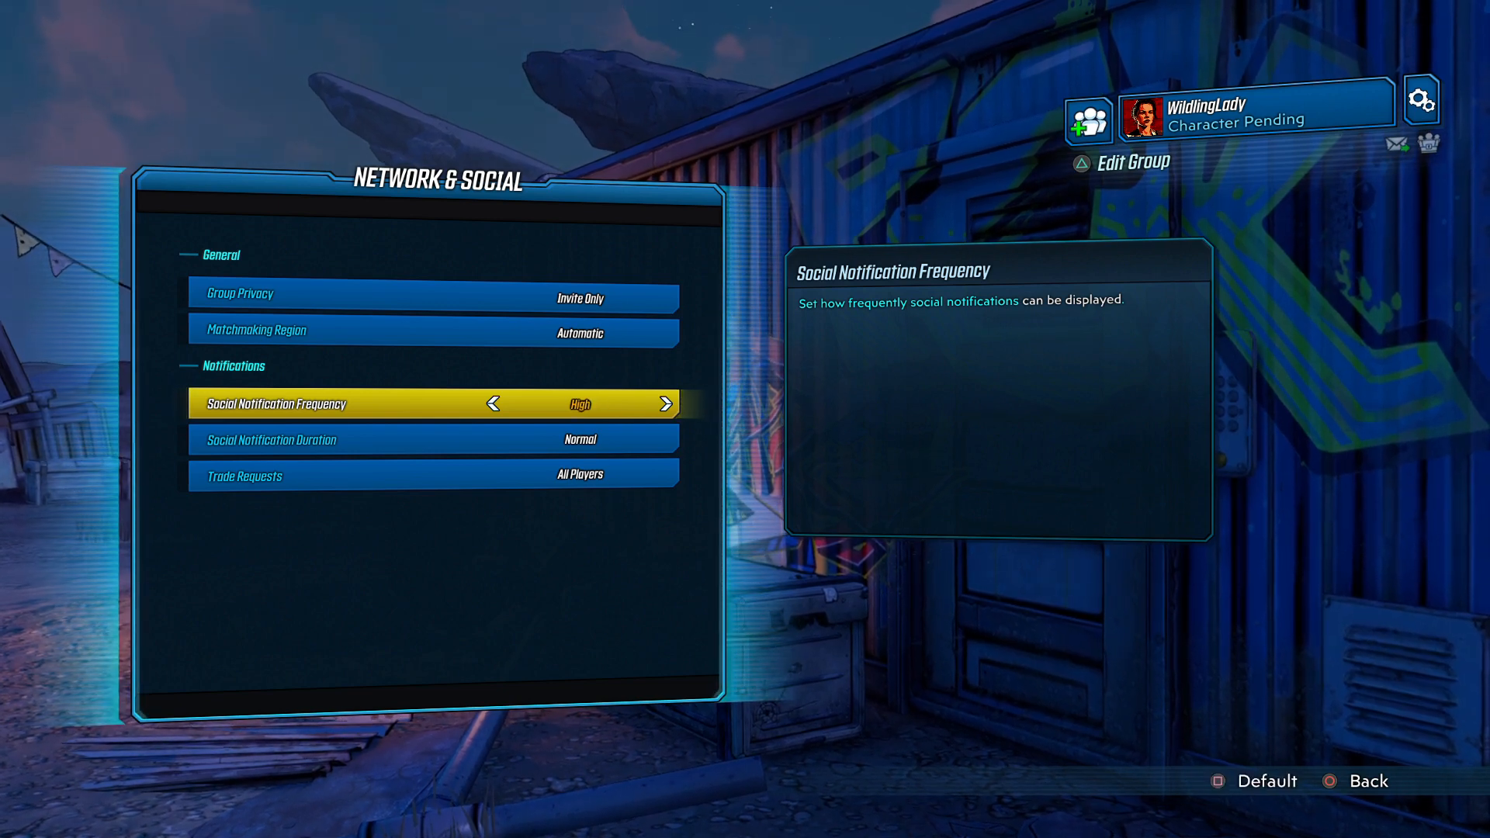
left_click(665, 403)
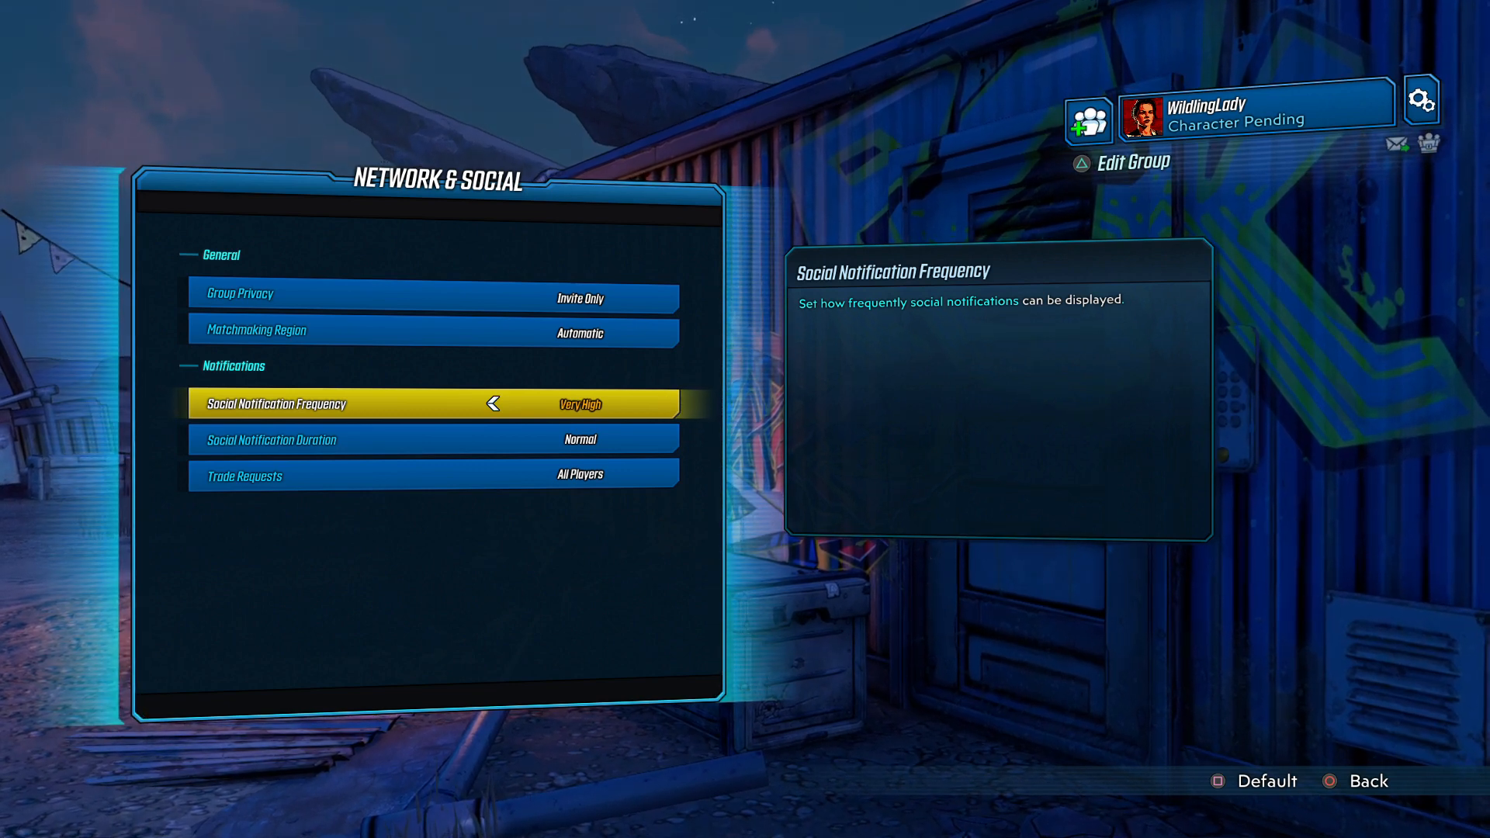
left_click(494, 403)
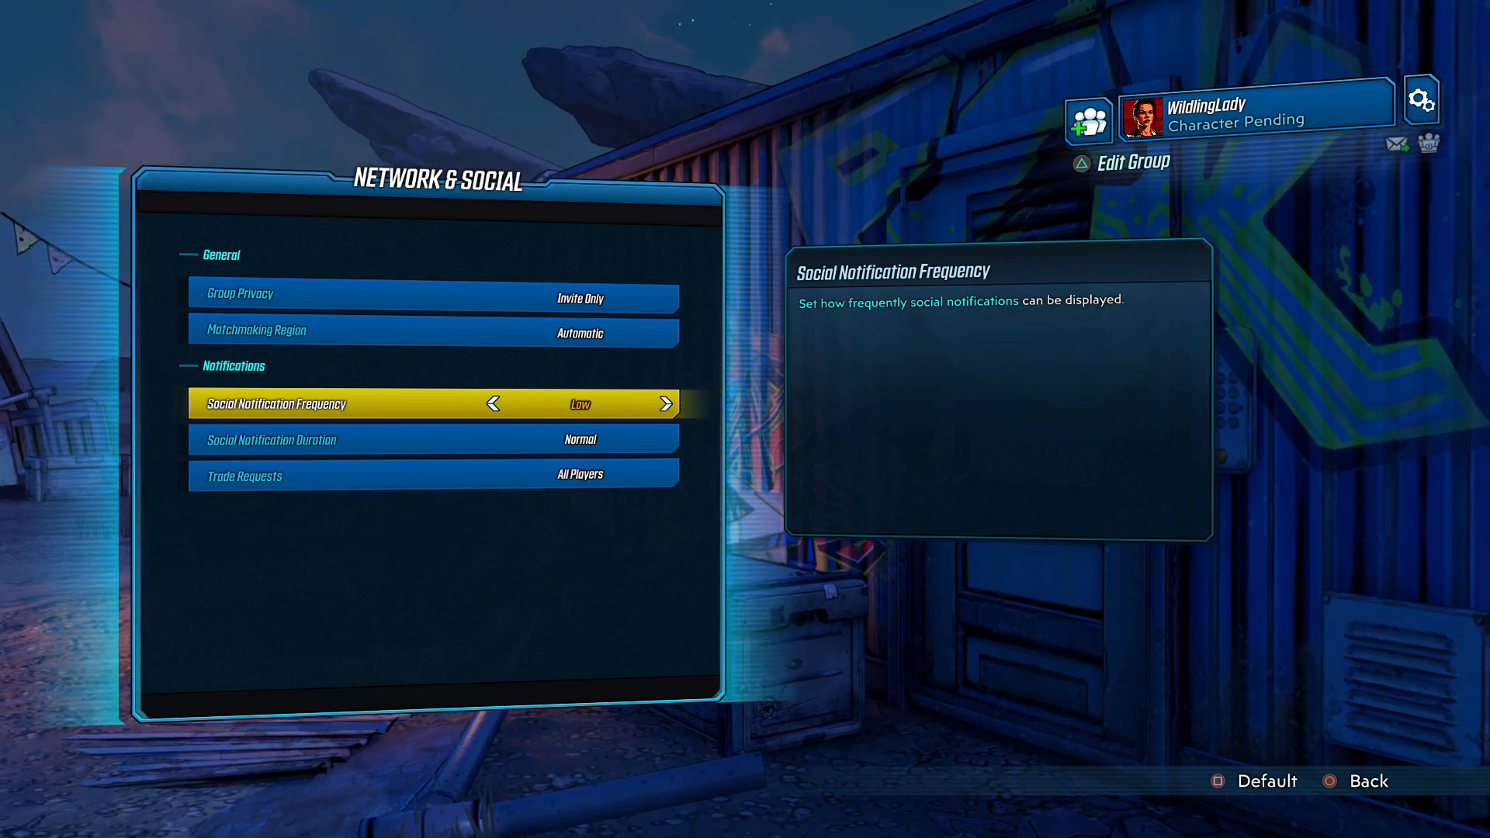